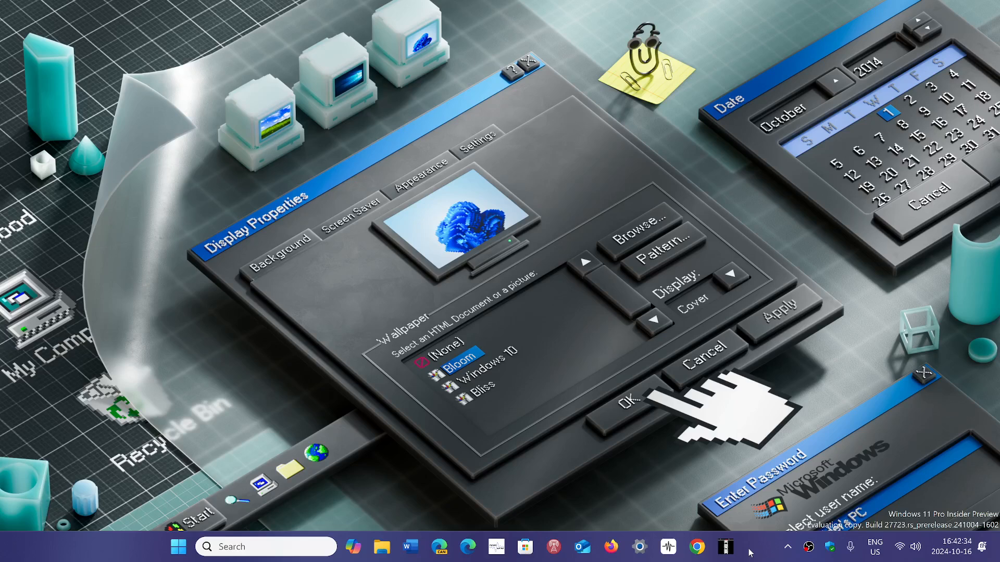
mouse_move(249, 440)
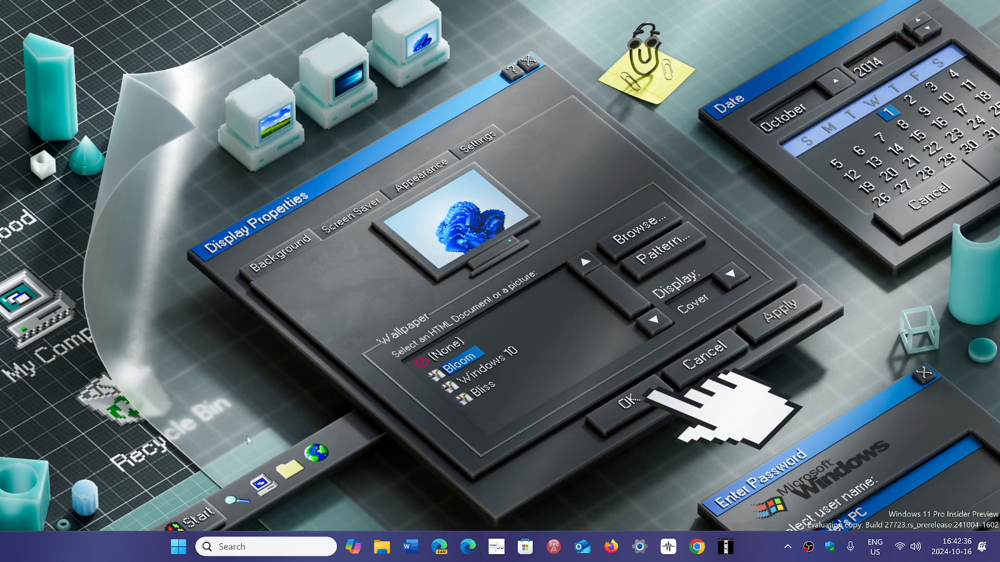
Step: Launch the Settings app from the Start menu's pinned apps
left_click(178, 547)
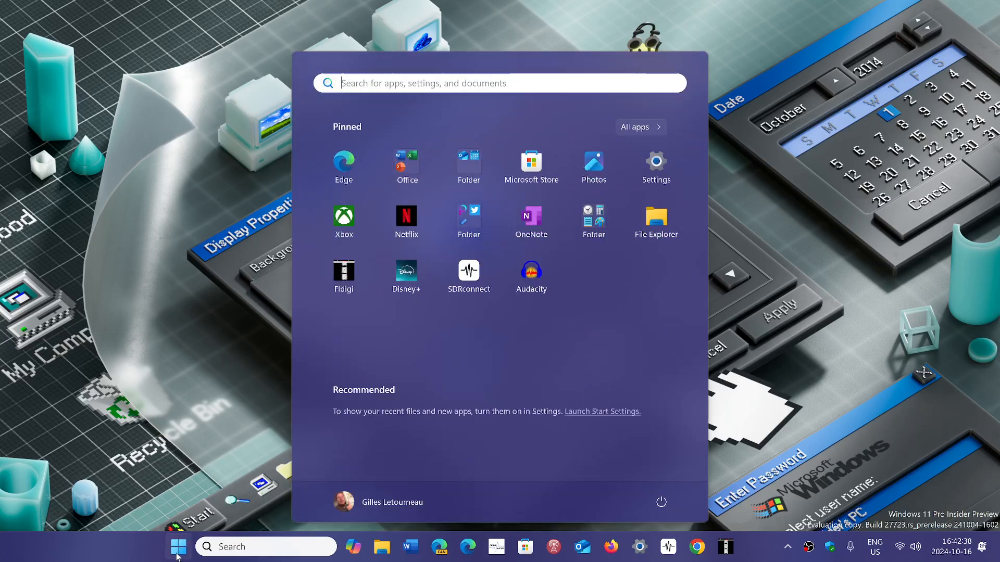
mouse_move(651, 301)
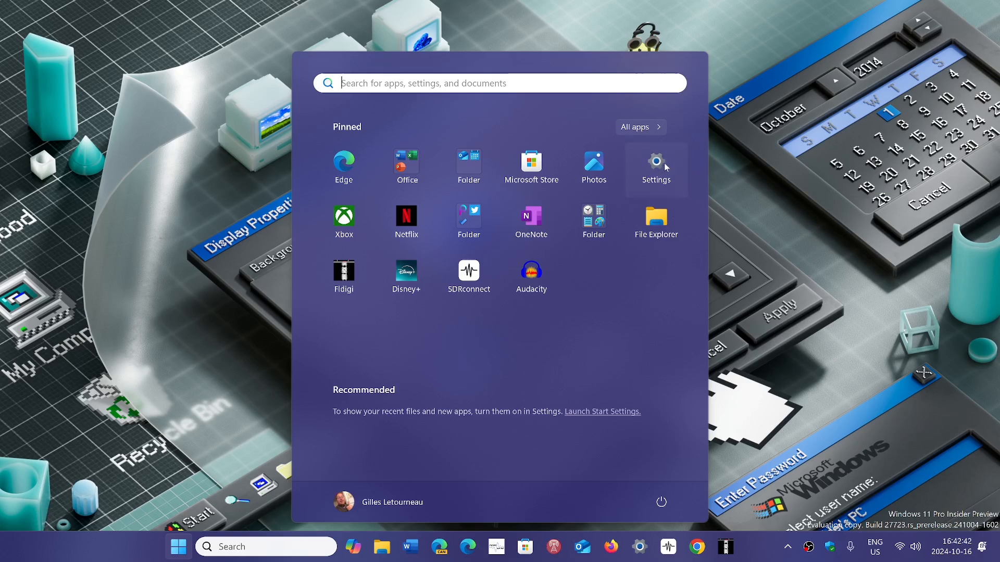
left_click(655, 163)
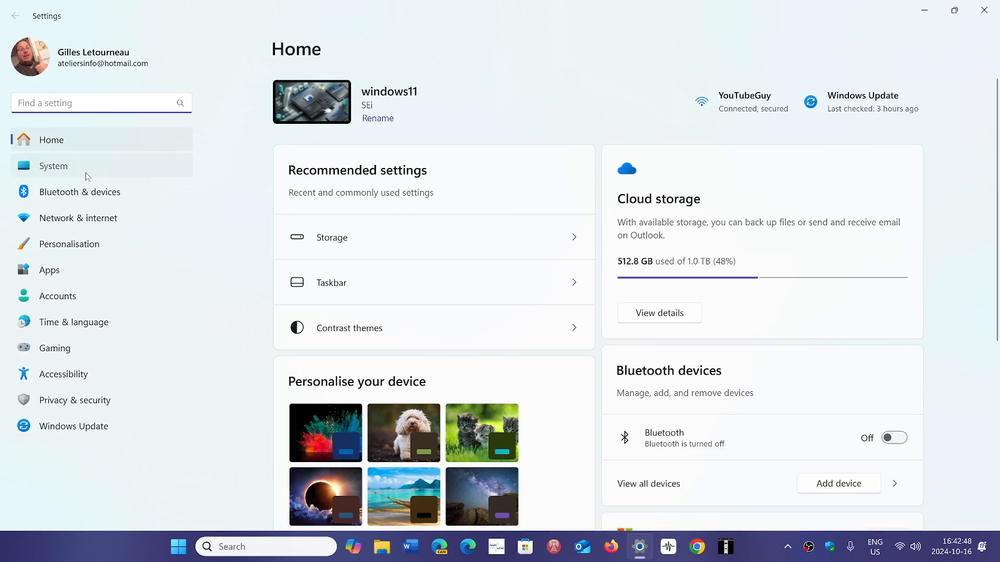
Step: Go to the System category listing Display, Sound, Storage and more
left_click(53, 166)
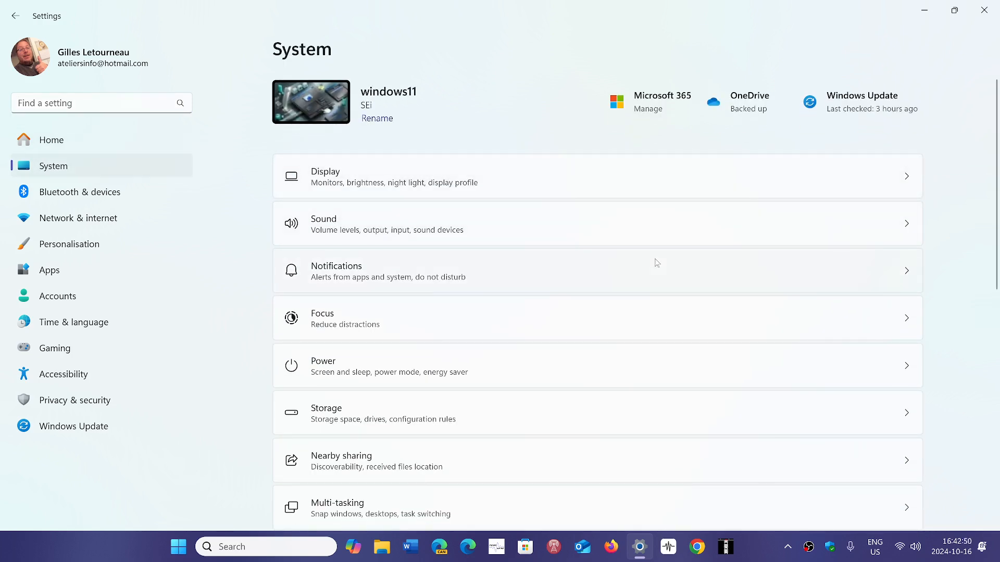
mouse_move(493, 413)
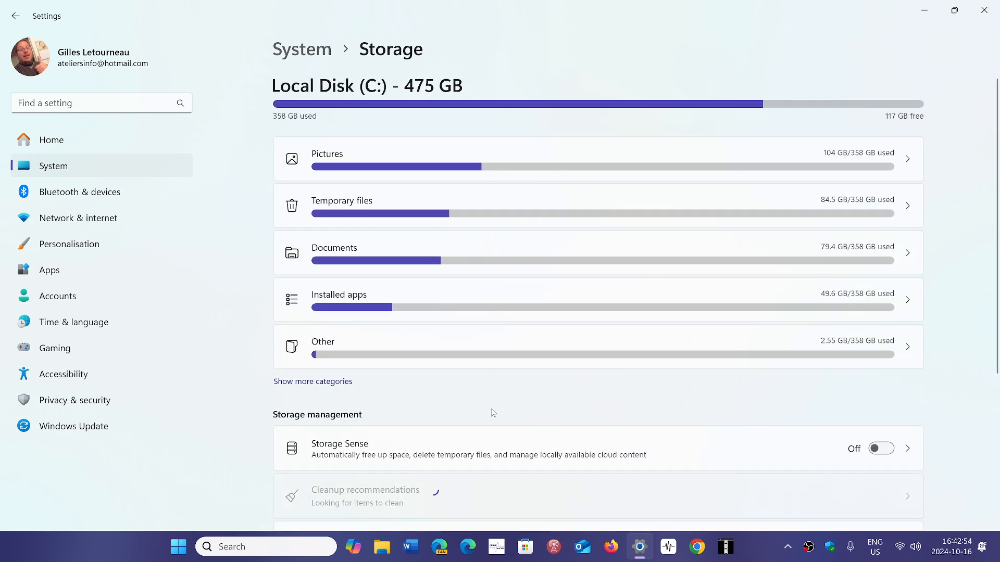
mouse_move(585, 222)
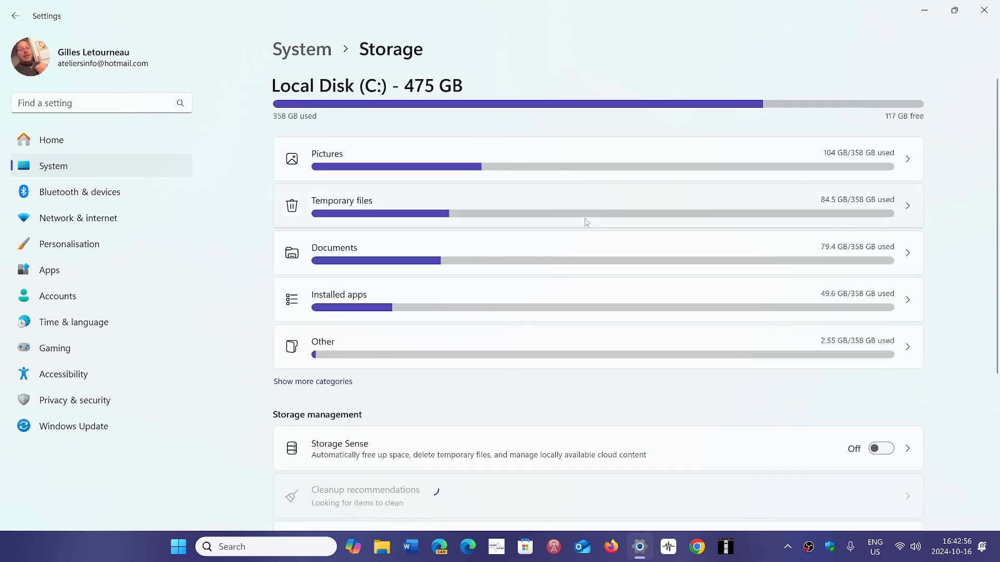
Step: Show the Temporary files page and let it scan Delivery Optimisation, Internet files and DirectX cache
left_click(342, 200)
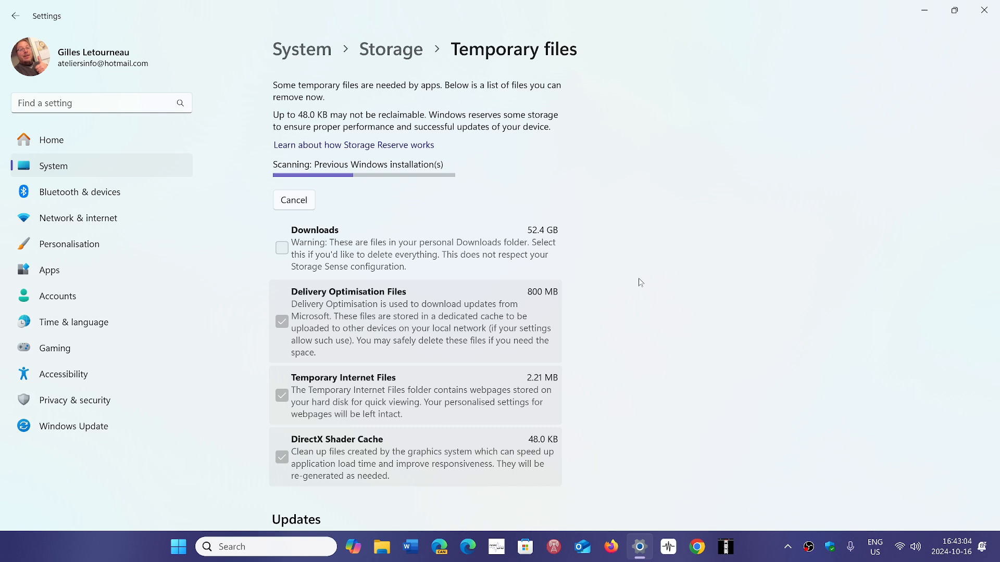
mouse_move(636, 362)
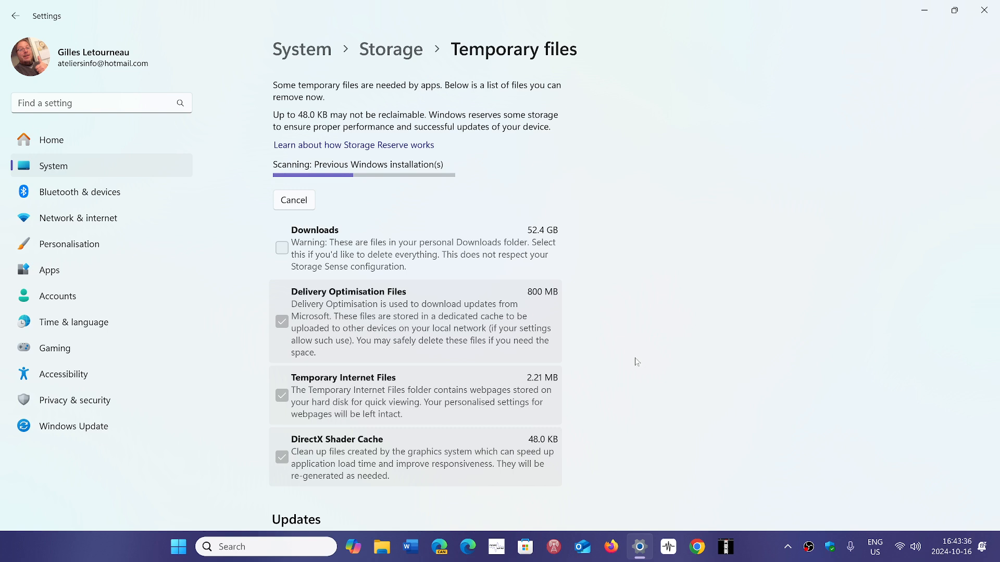
mouse_move(722, 224)
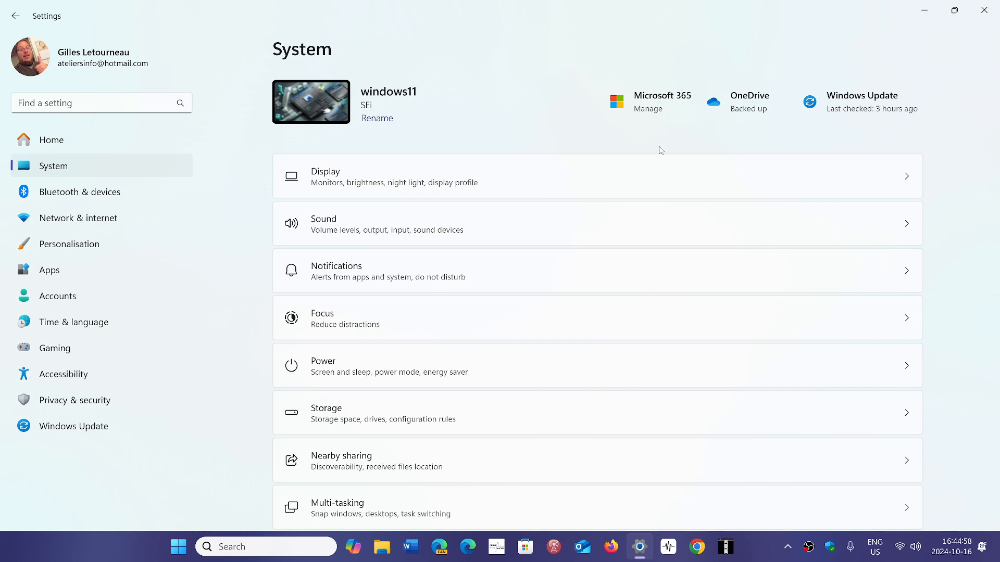
mouse_move(720, 131)
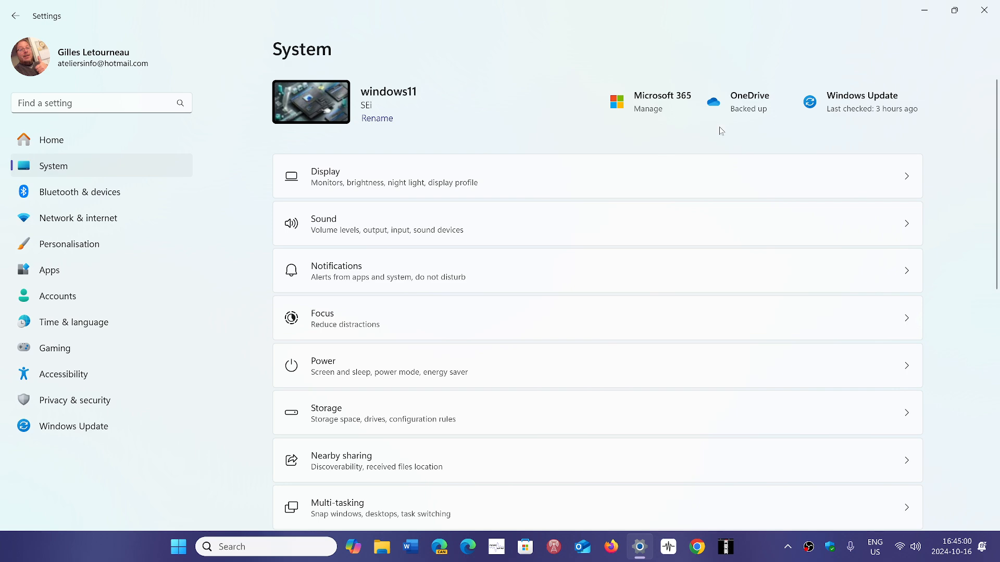